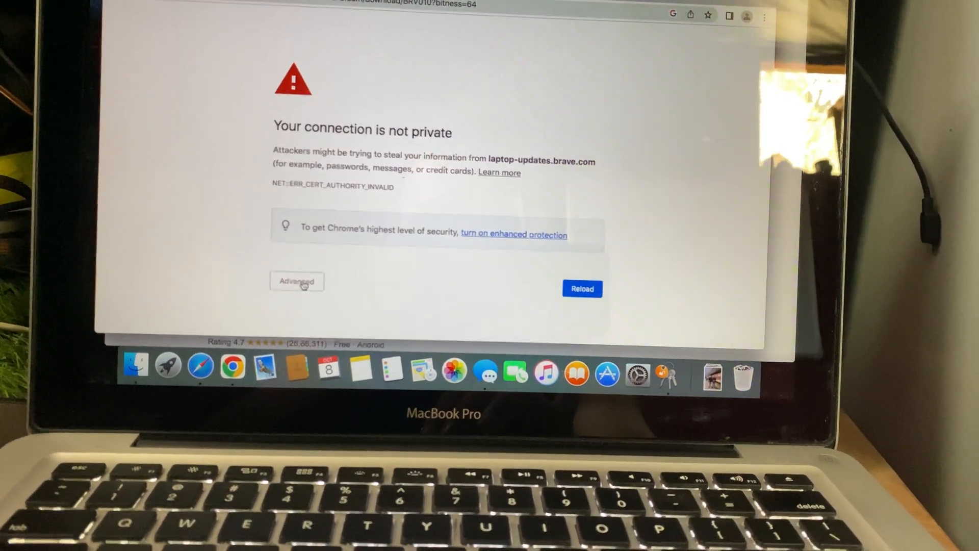
# Expand the Advanced details on the 'Your connection is not private' warning.
pyautogui.click(297, 281)
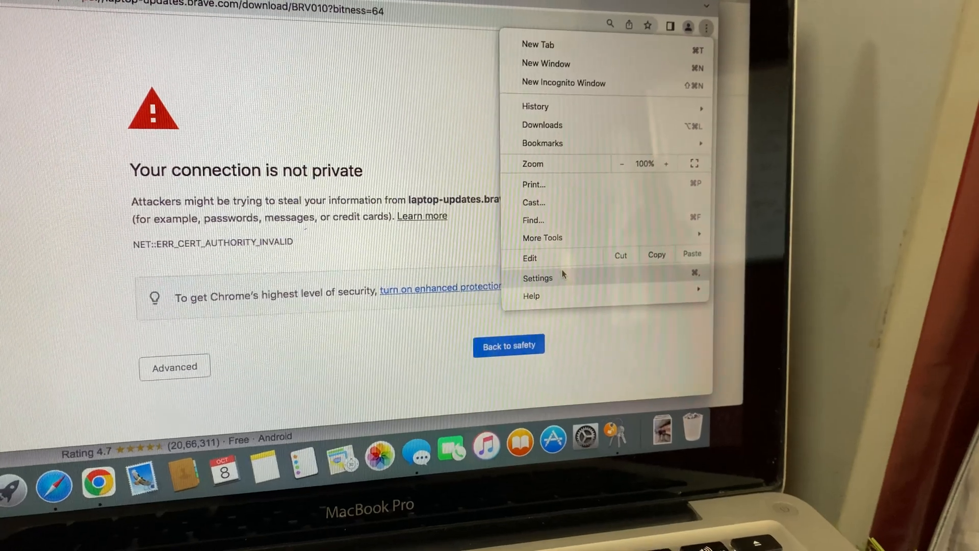
# Go to Settings and navigate through System to the Reset settings section.
pyautogui.click(537, 278)
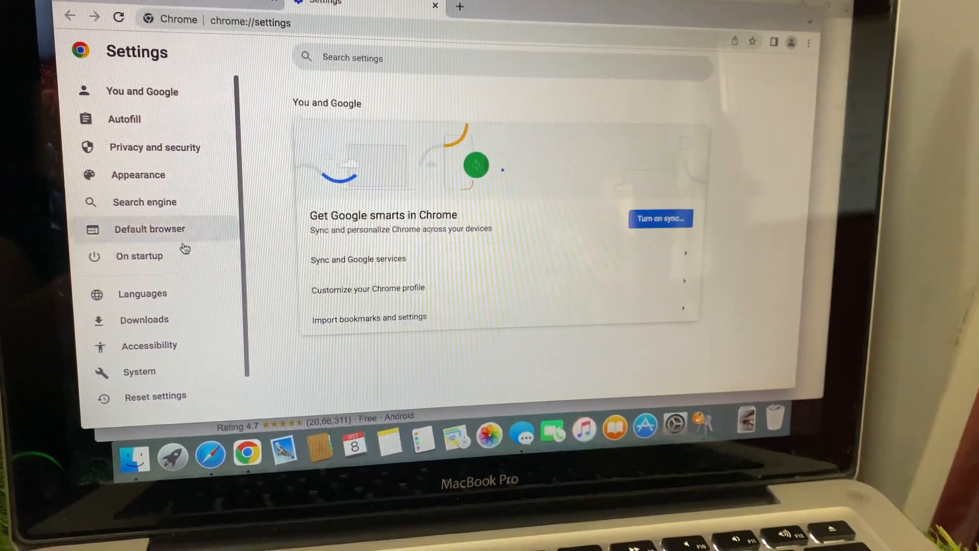
pyautogui.scroll(-3)
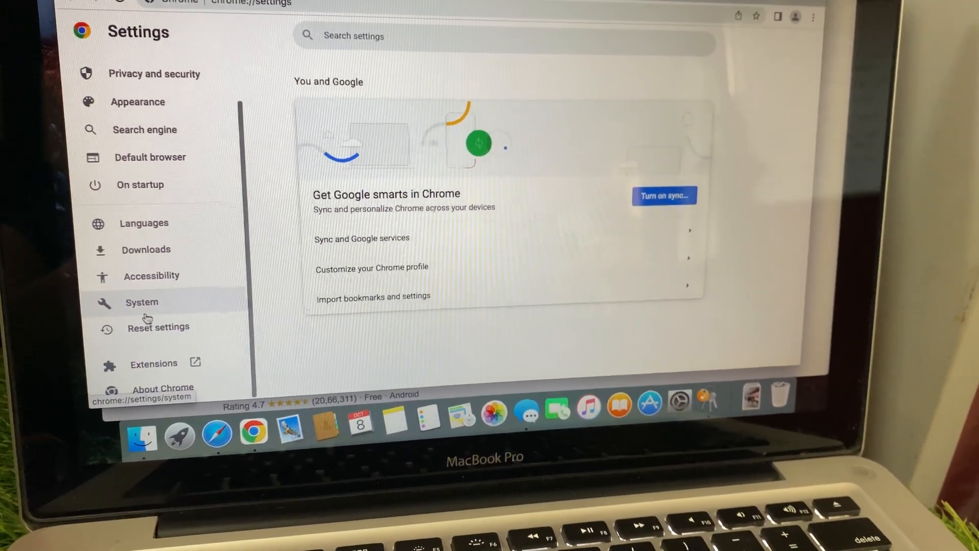
pyautogui.click(158, 327)
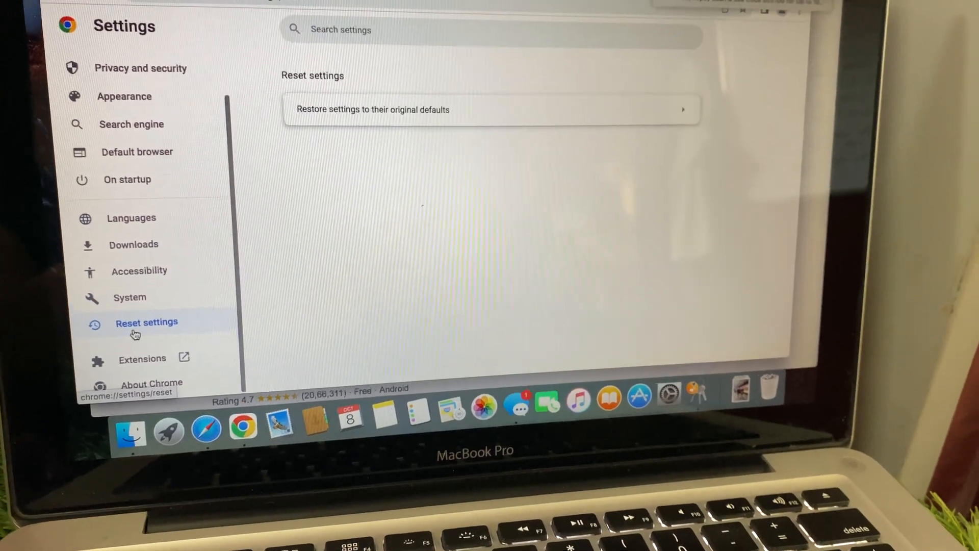
pyautogui.click(129, 297)
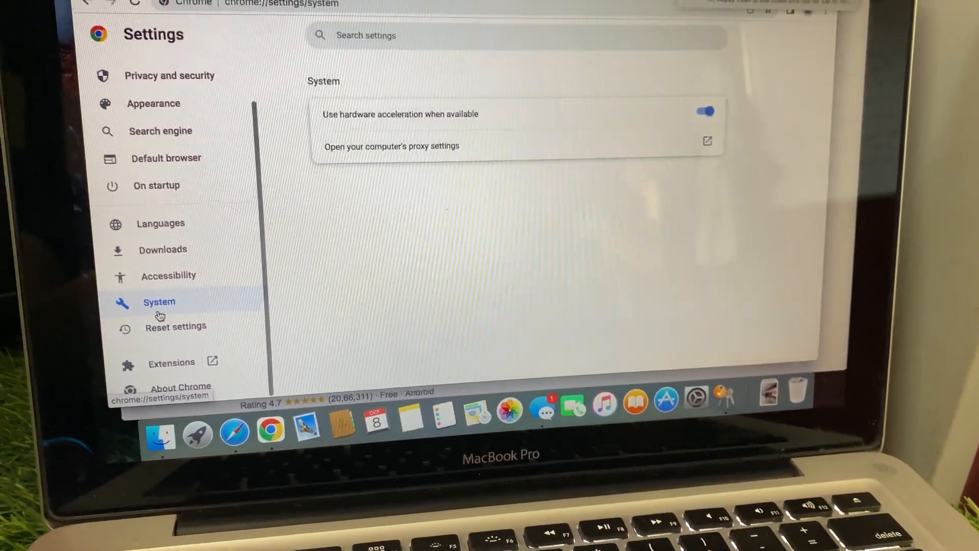
pyautogui.click(175, 326)
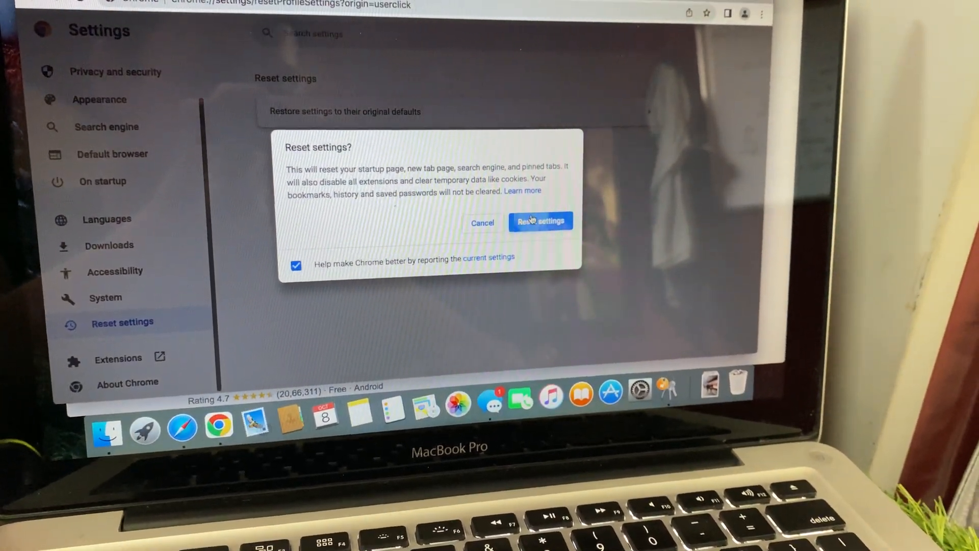
# Confirm restoring Chrome settings to their original defaults.
pyautogui.click(540, 220)
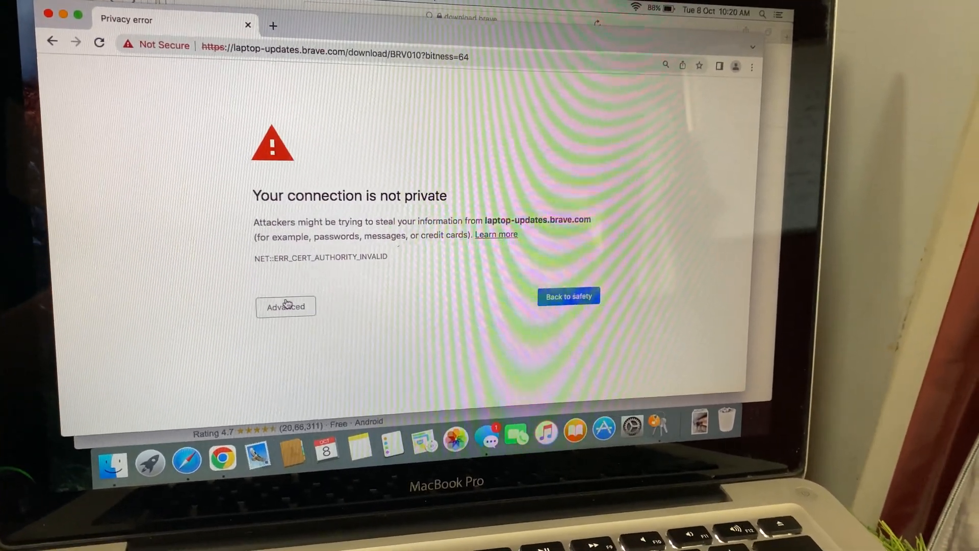
# Click Advanced to reveal 'Proceed to laptop-updates.brave.com (unsafe)'.
pyautogui.click(285, 307)
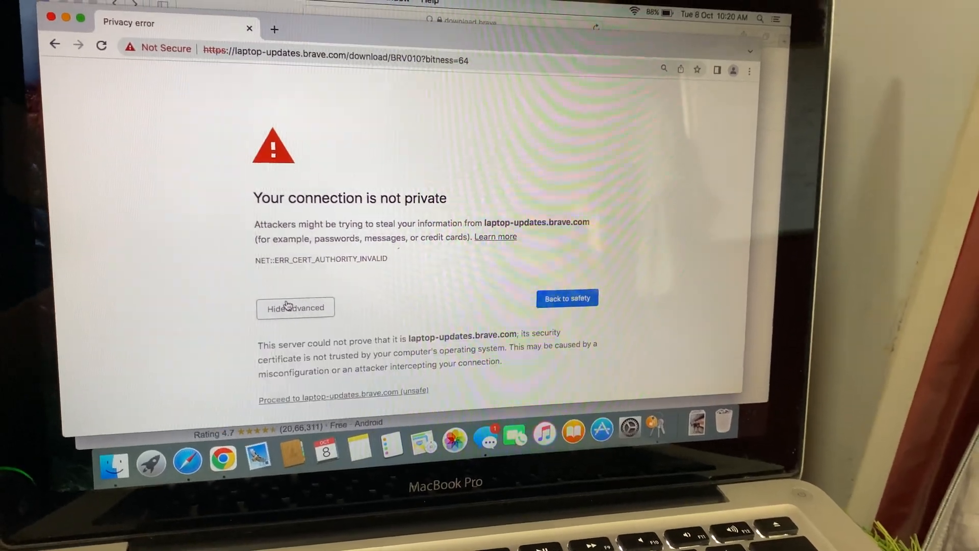